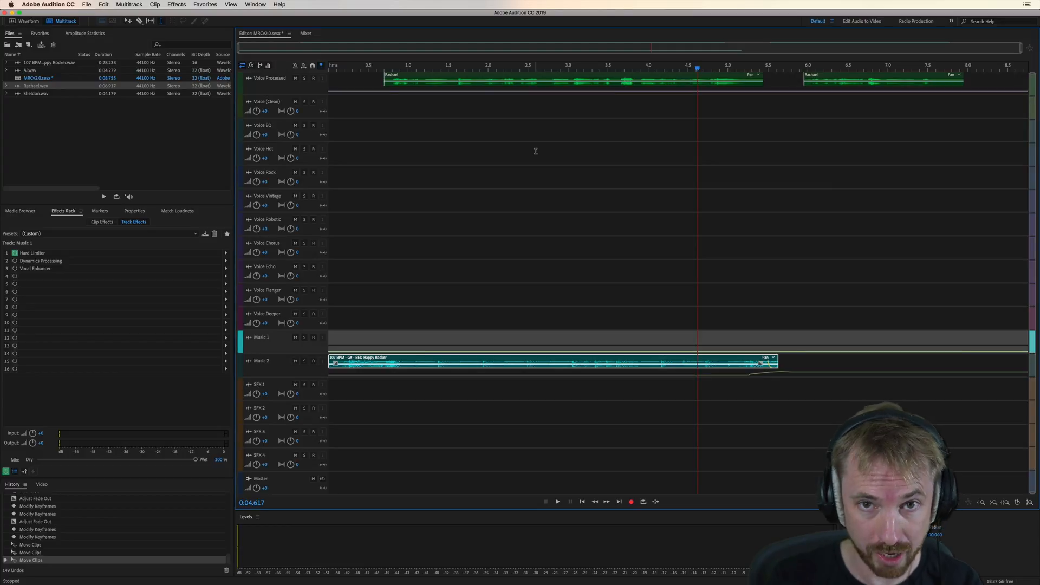
mouse_move(743, 392)
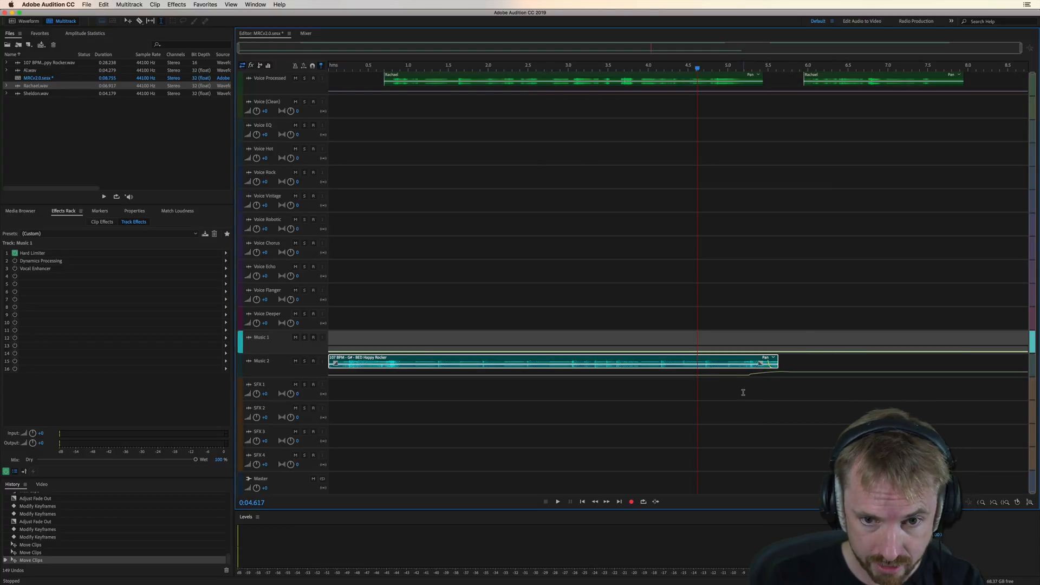
Select the SFX 1 track as the destination for the first sound-effect clip.
left_click(259, 384)
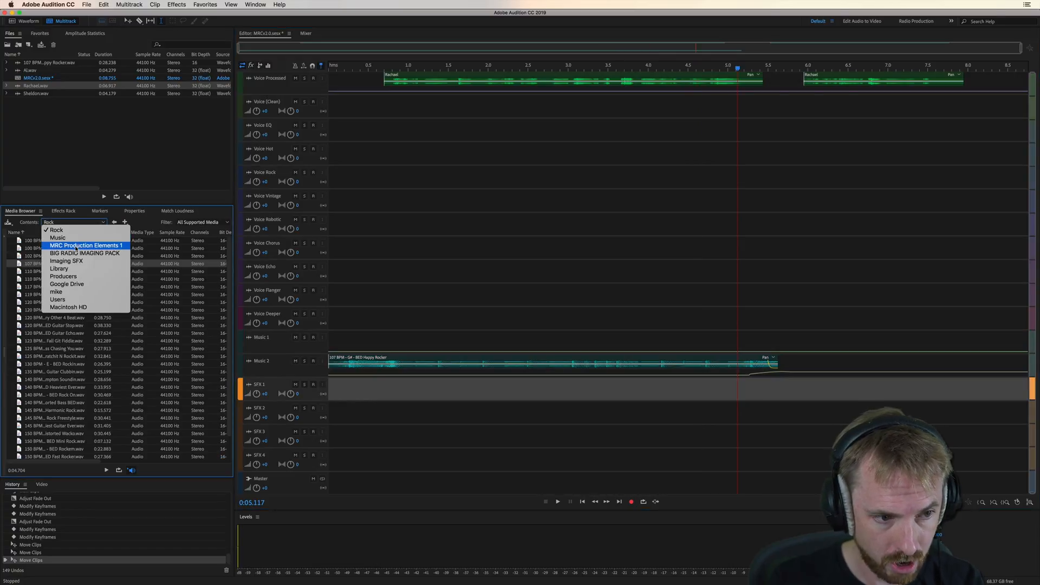
Place SFX Quick New Sound.wav from the Electric folder on SFX 1 near 4.5 s and audition it.
left_click(66, 253)
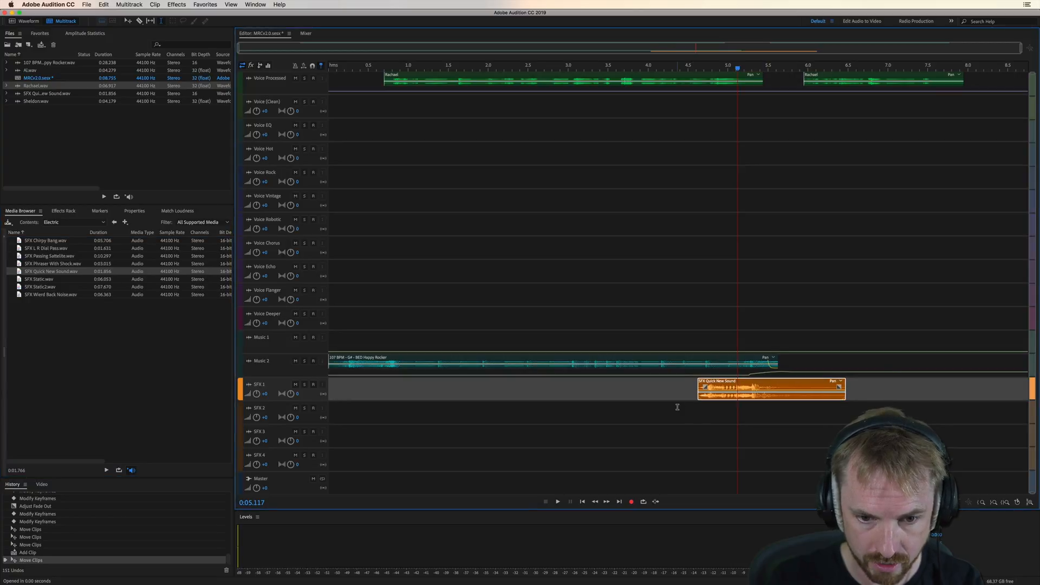
left_click(558, 502)
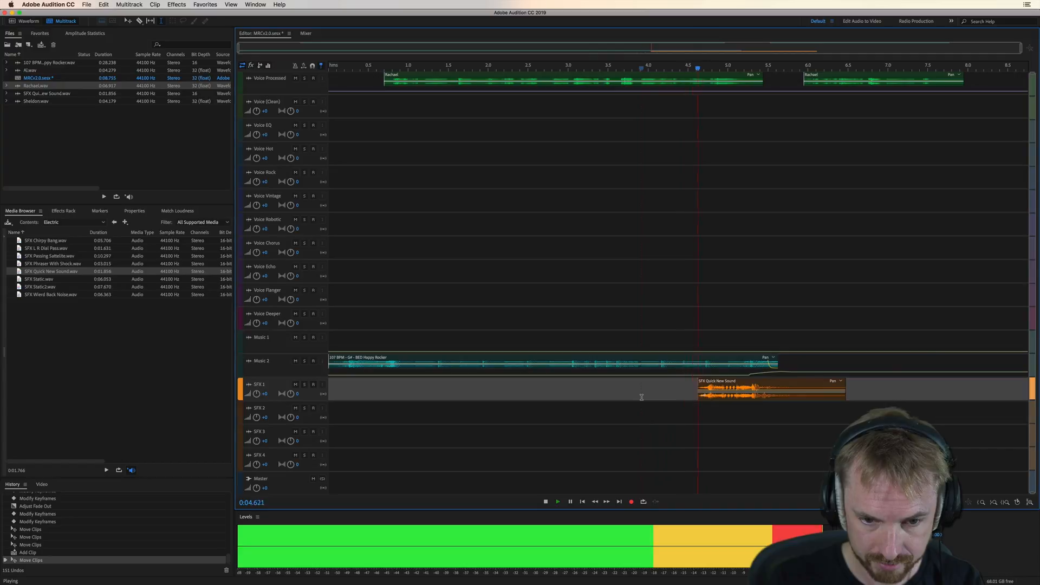
left_click(545, 502)
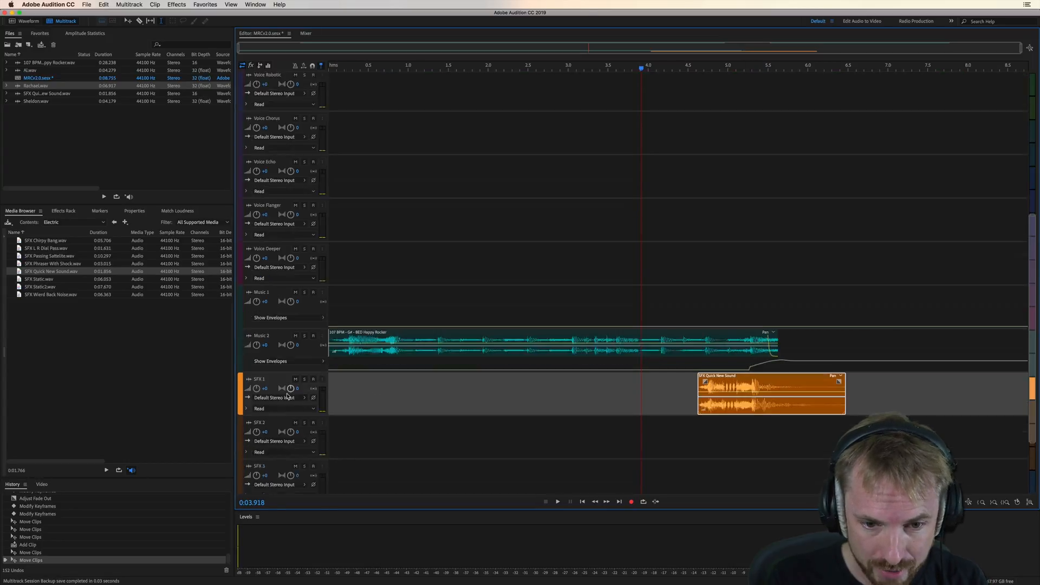
Solo SFX 1, trim the Quick New Sound clip's head and add SFX Static.wav on SFX 2 around 4.4 s.
scroll("down", 3)
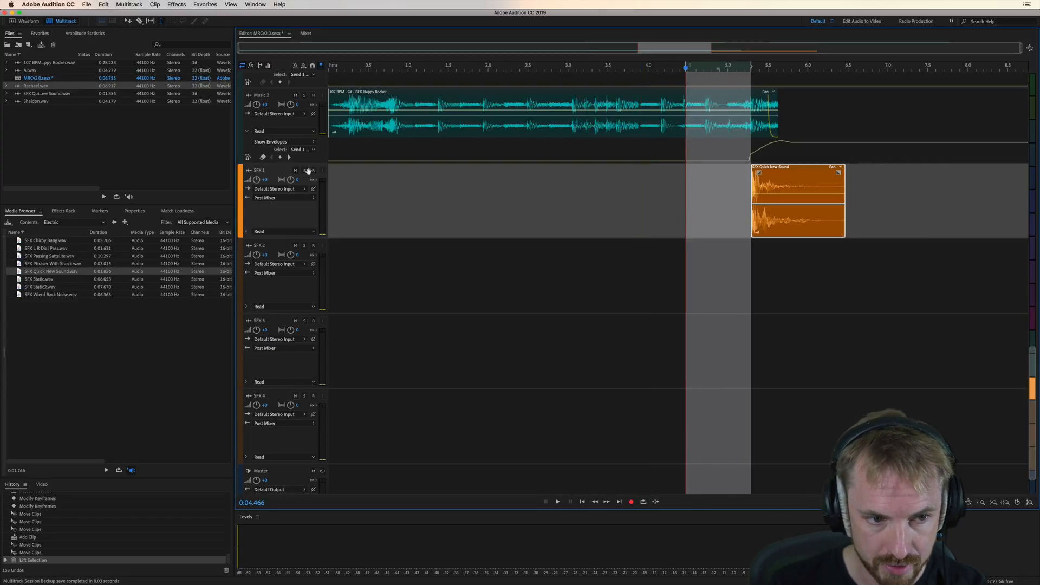
left_click(557, 502)
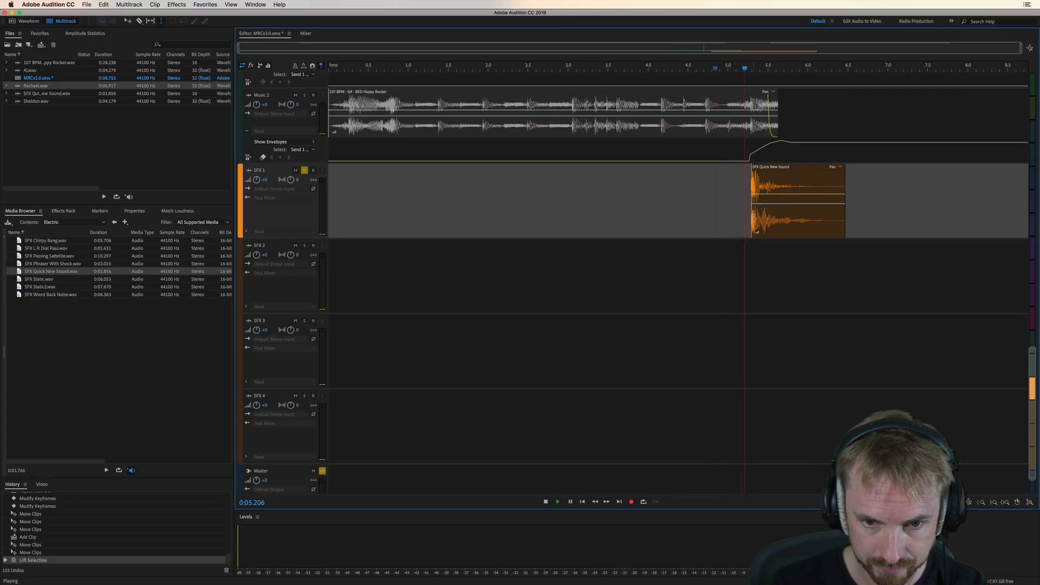
left_click(557, 500)
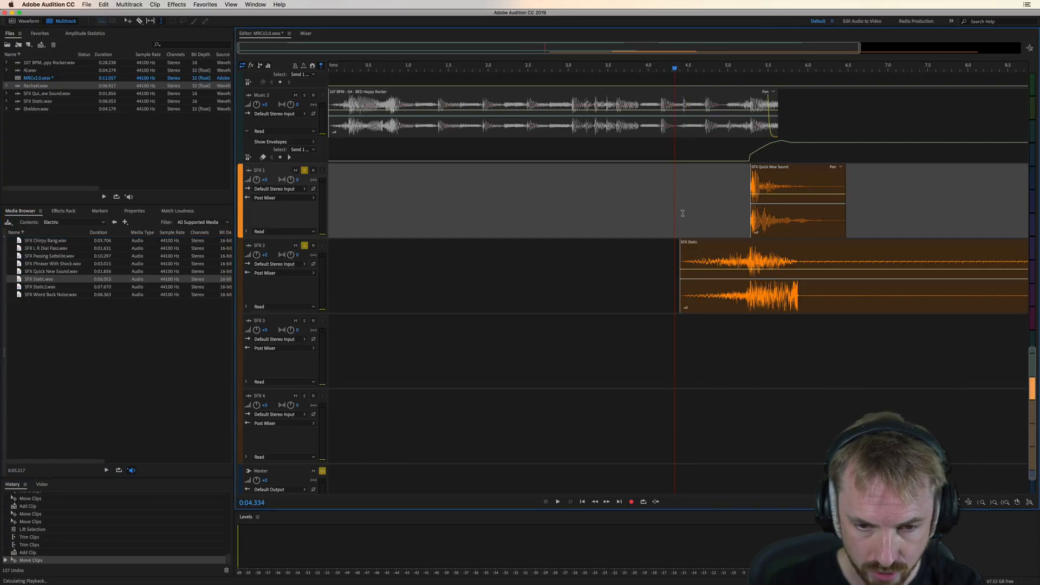
Add SFX Chirpy Bang.wav on SFX 3 near 5.3 s and give the Static clip a fade-in with lowered volume keyframes.
left_click(558, 500)
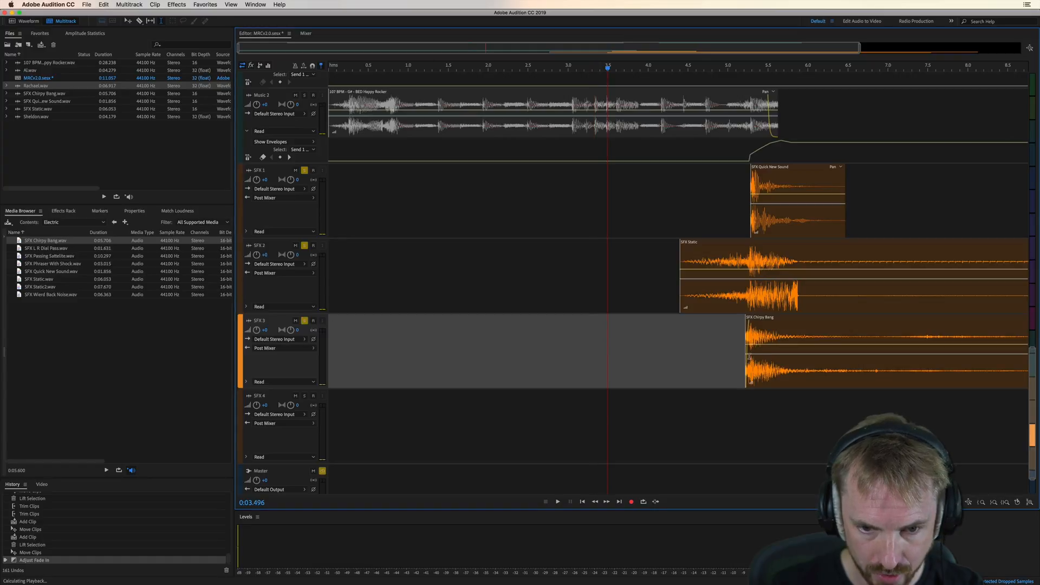
left_click(556, 500)
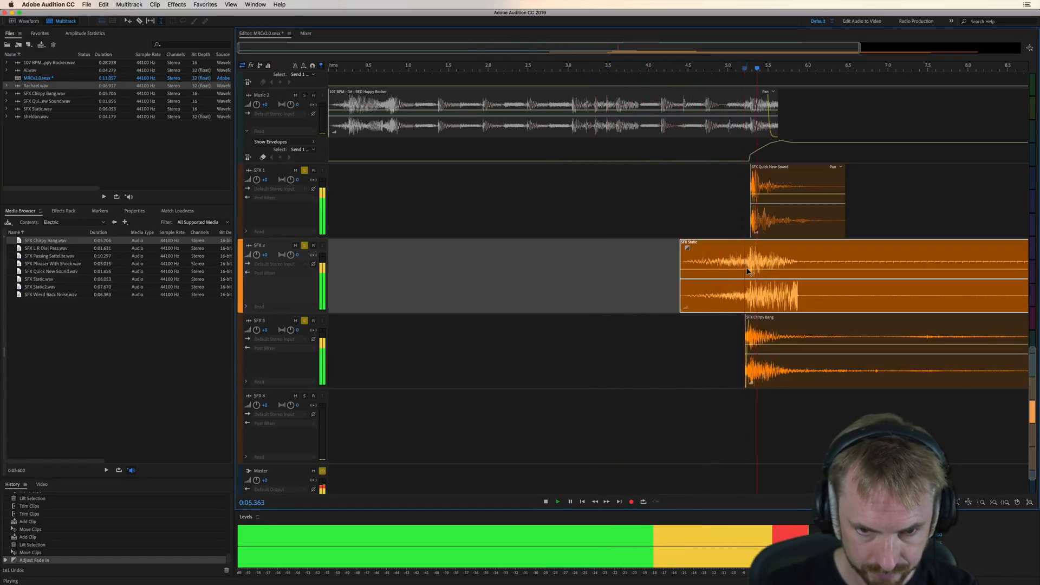
left_click(557, 501)
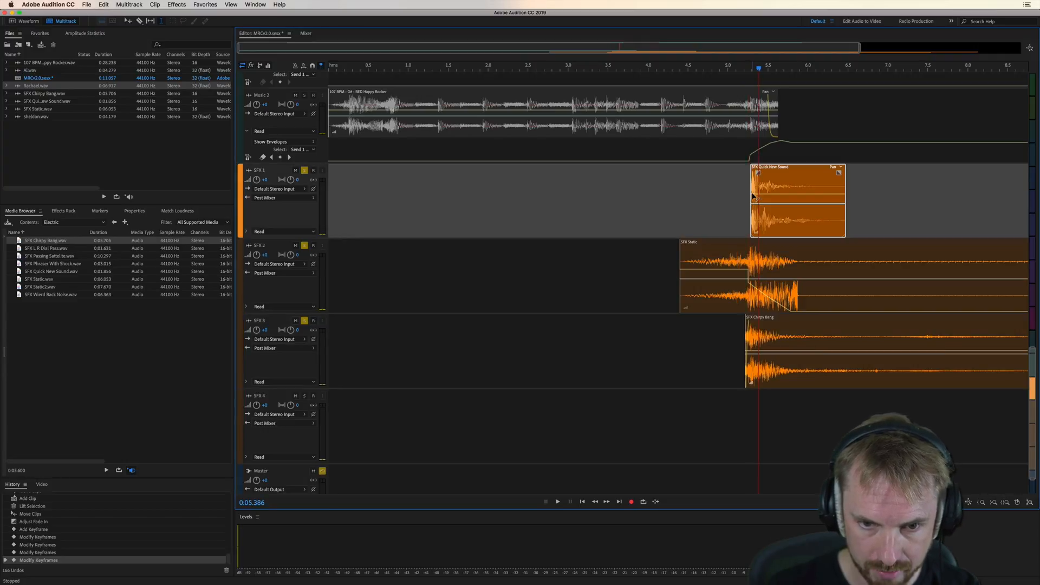
Place SFX Ricochet Bang.wav from the Laser folder on SFX 4 around 4.5 s.
left_click(687, 66)
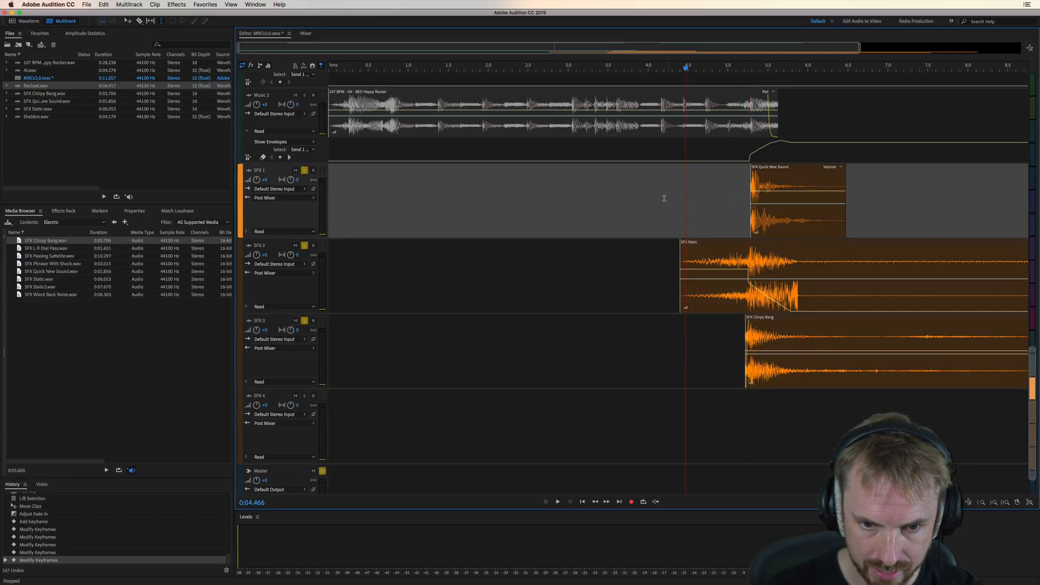
left_click(556, 502)
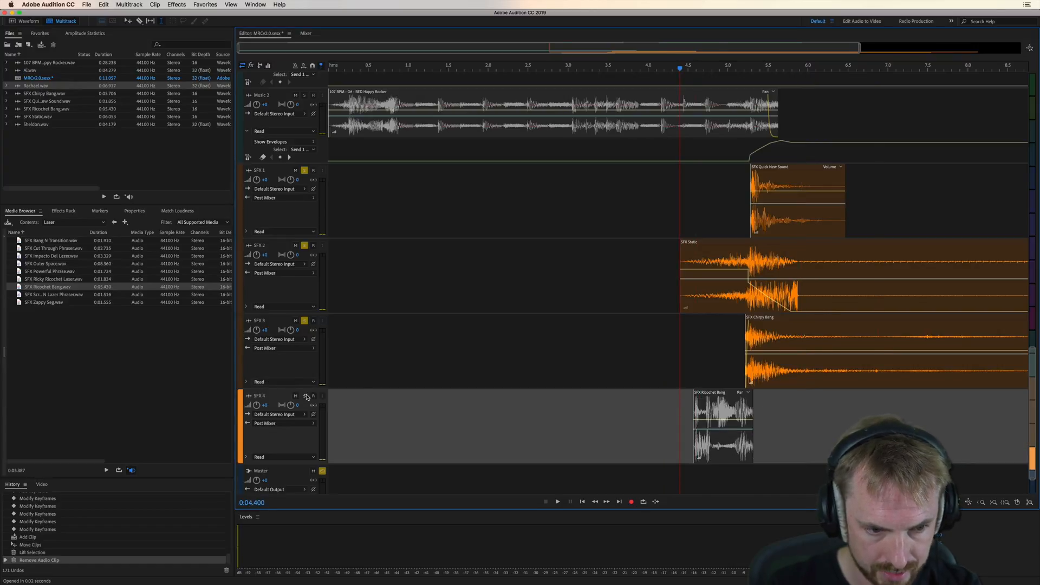
Nudge the Ricochet Bang clip on SFX 4 later, add a fade-out and audition the layered effects.
left_click(556, 502)
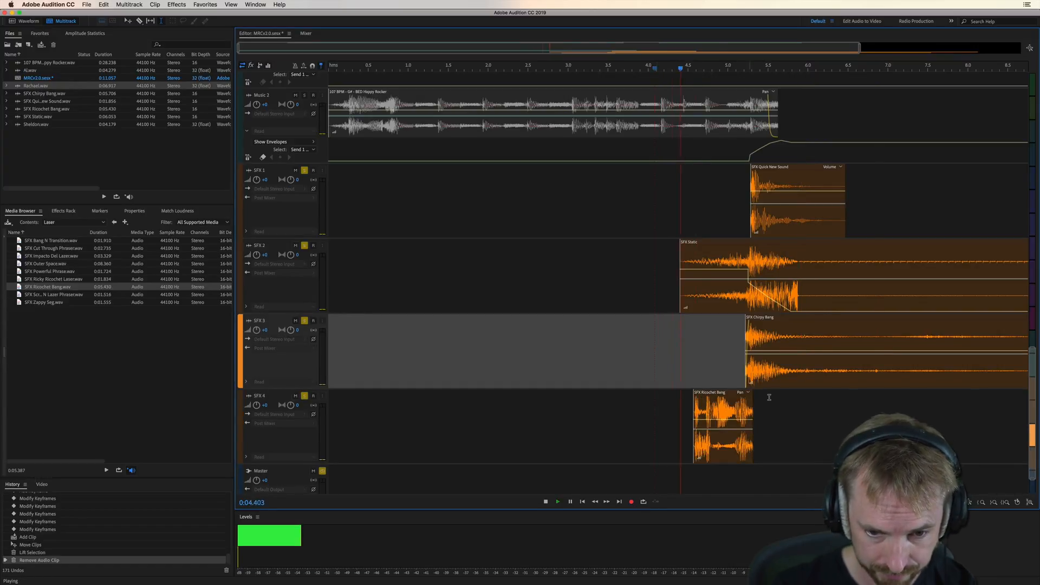
left_click(544, 501)
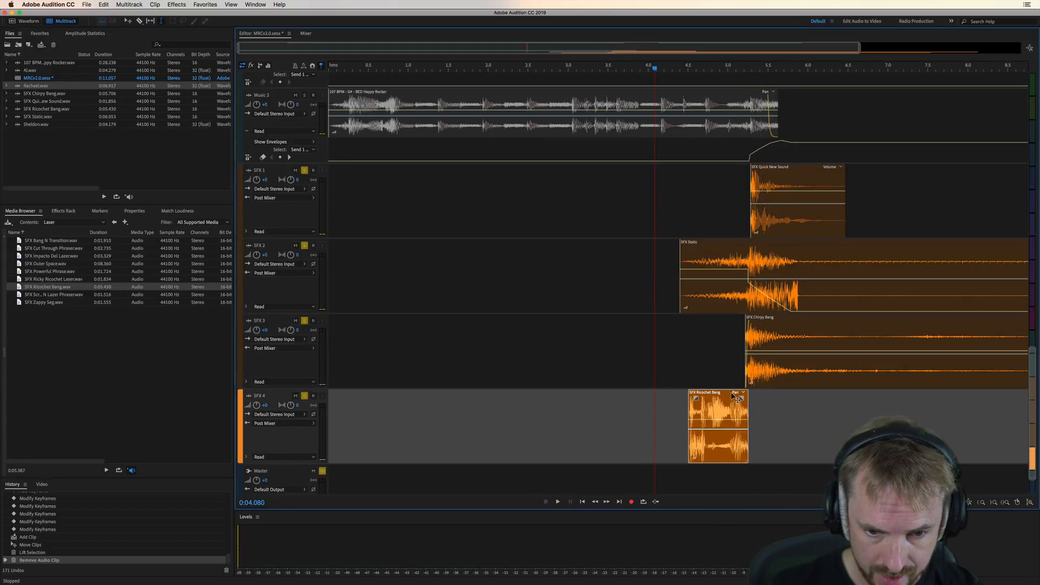
left_click(556, 500)
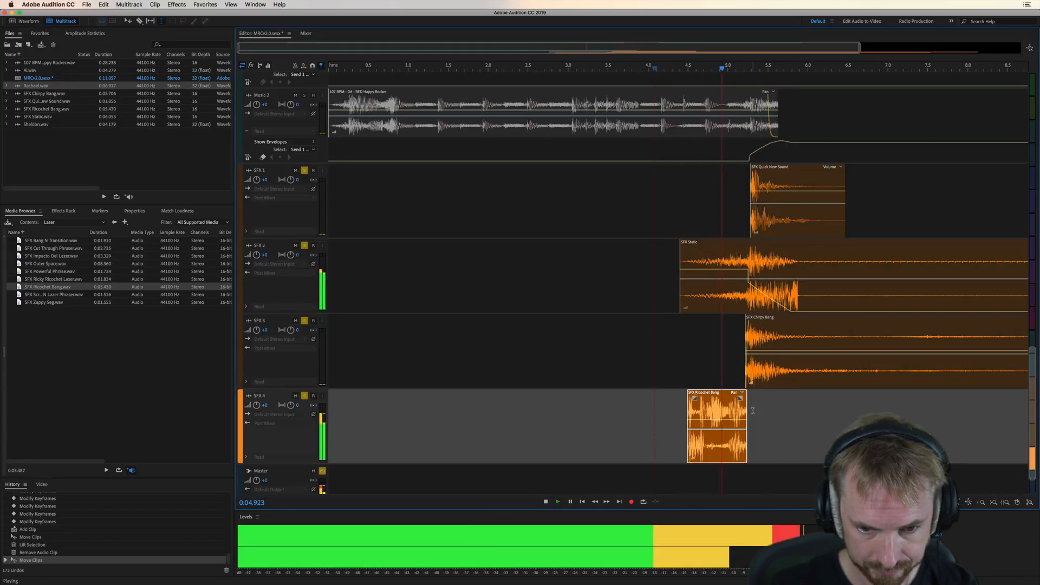
left_click(545, 502)
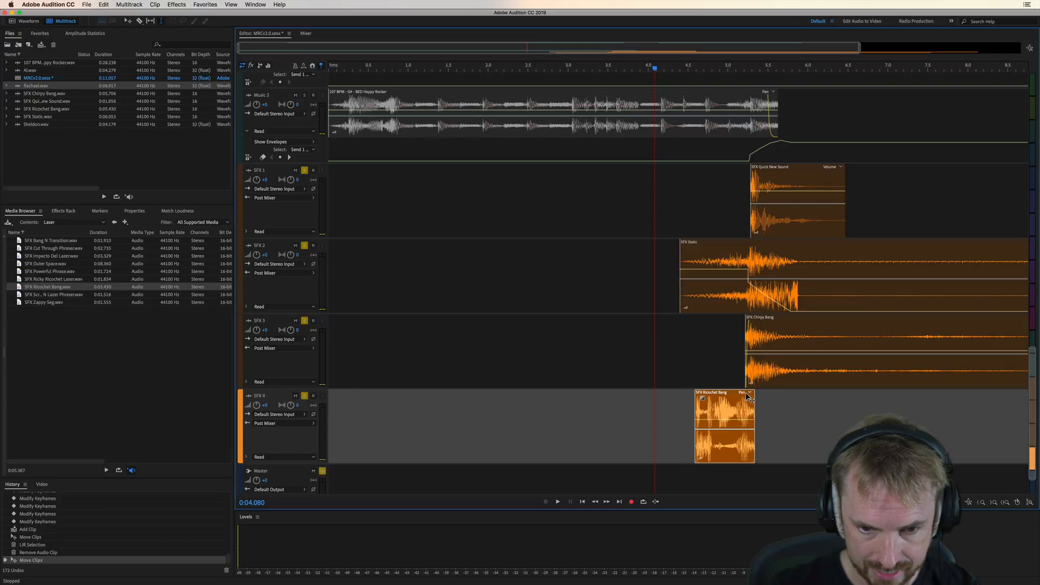
left_click(557, 502)
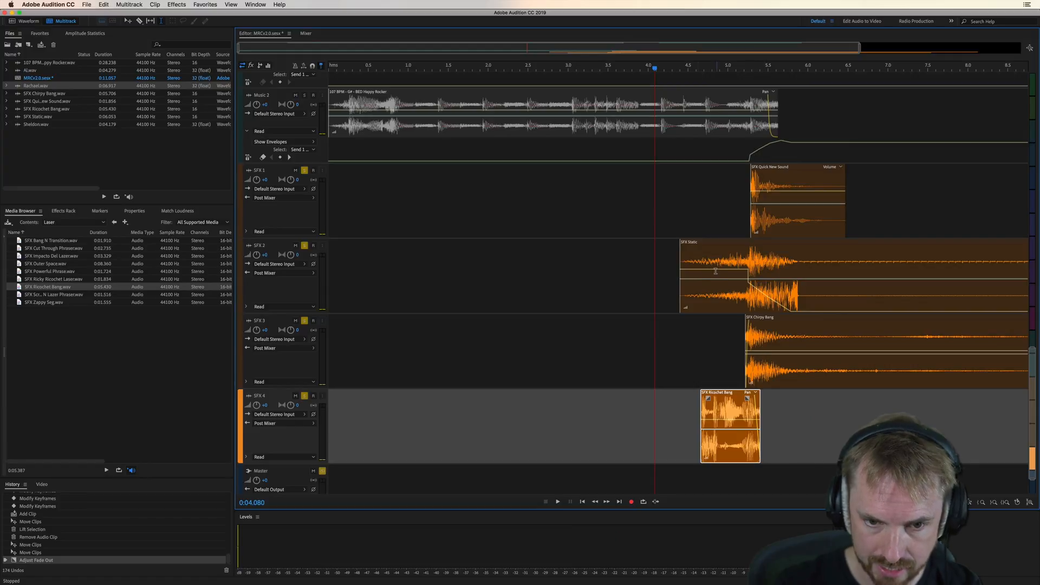
mouse_move(362, 366)
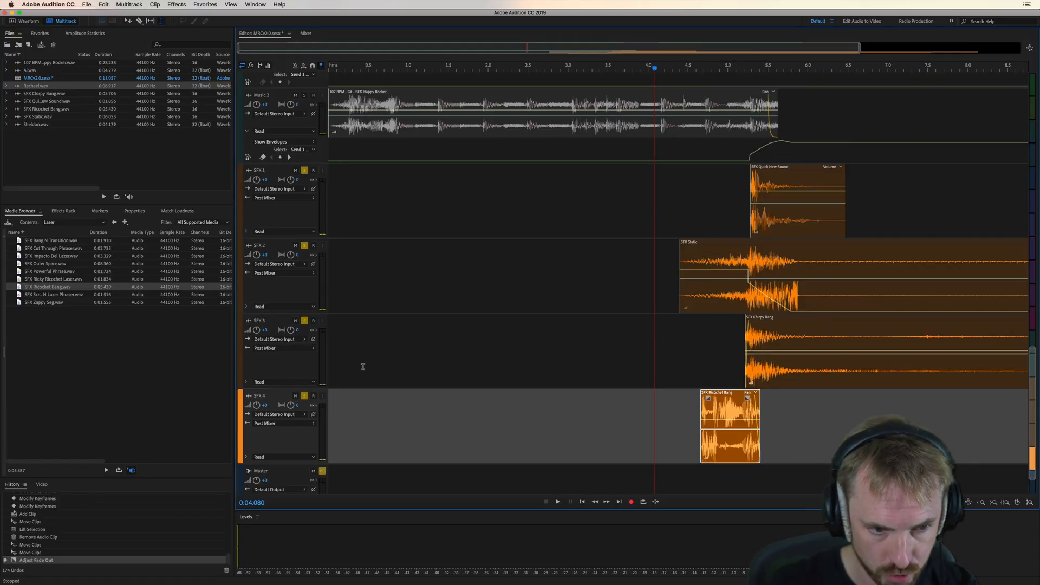
Zoom out to view the full session with all four effect layers stacked.
left_click(305, 244)
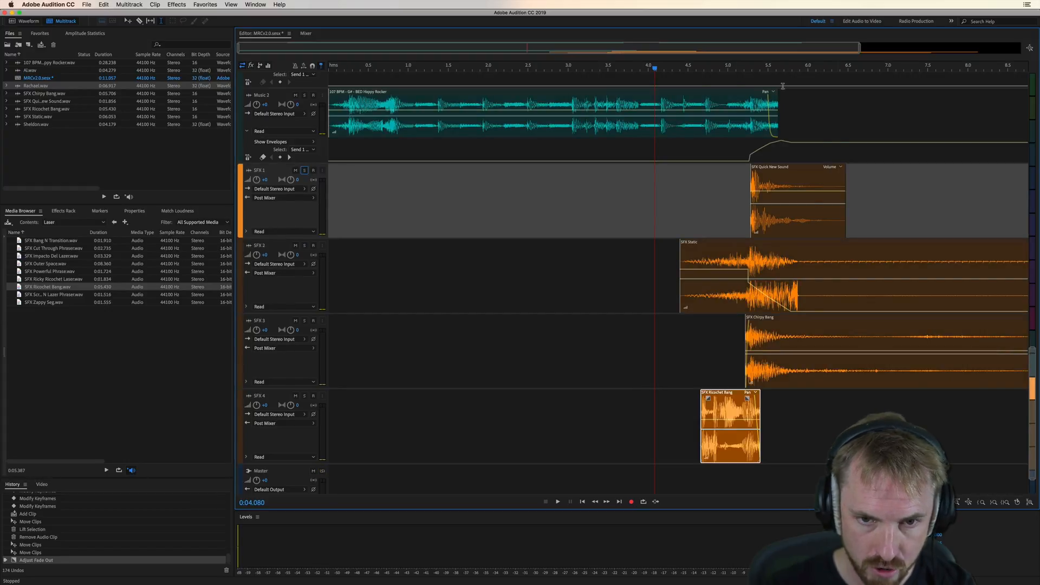
scroll("up", 3)
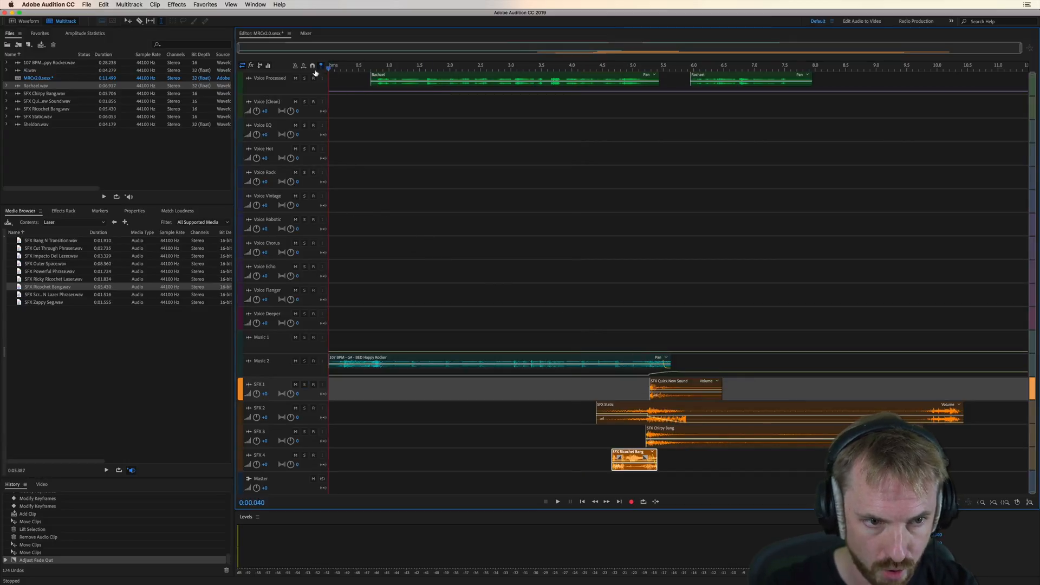
Razor the Static clip into two crossfaded pieces, adjust Music 2 volume keyframes and play the full jingle.
left_click(557, 501)
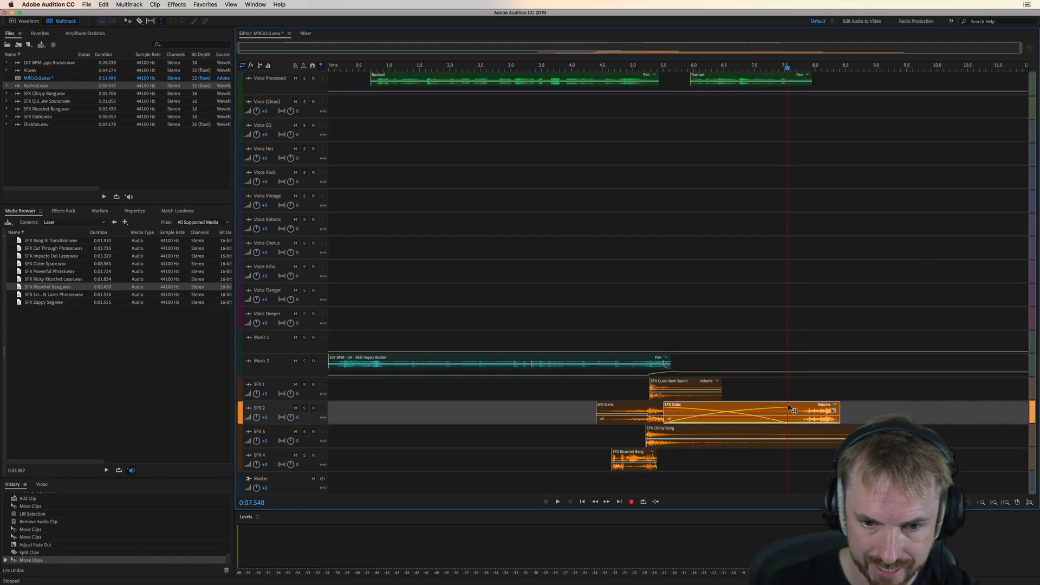
left_click(556, 502)
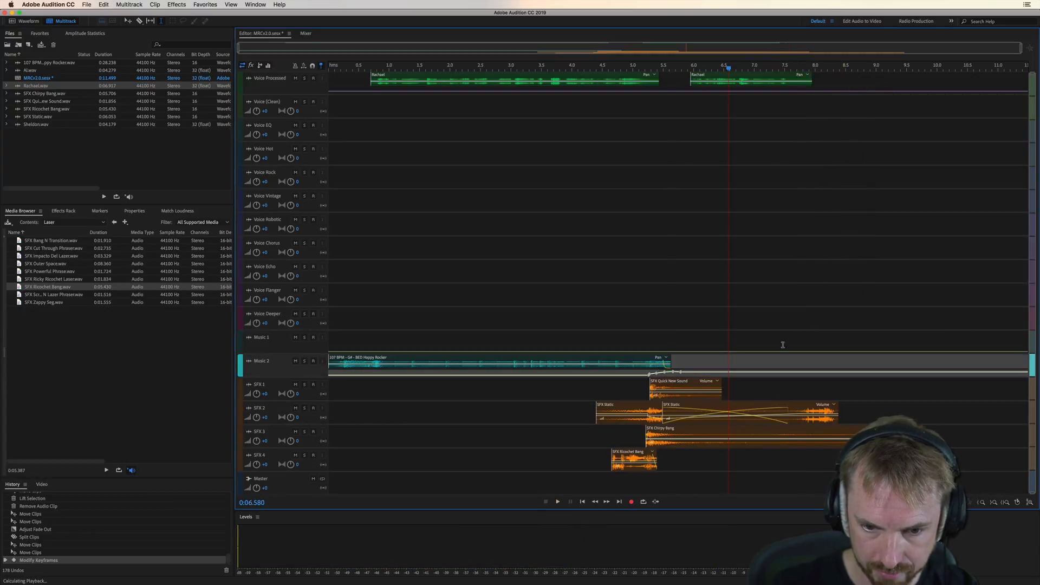
left_click(557, 502)
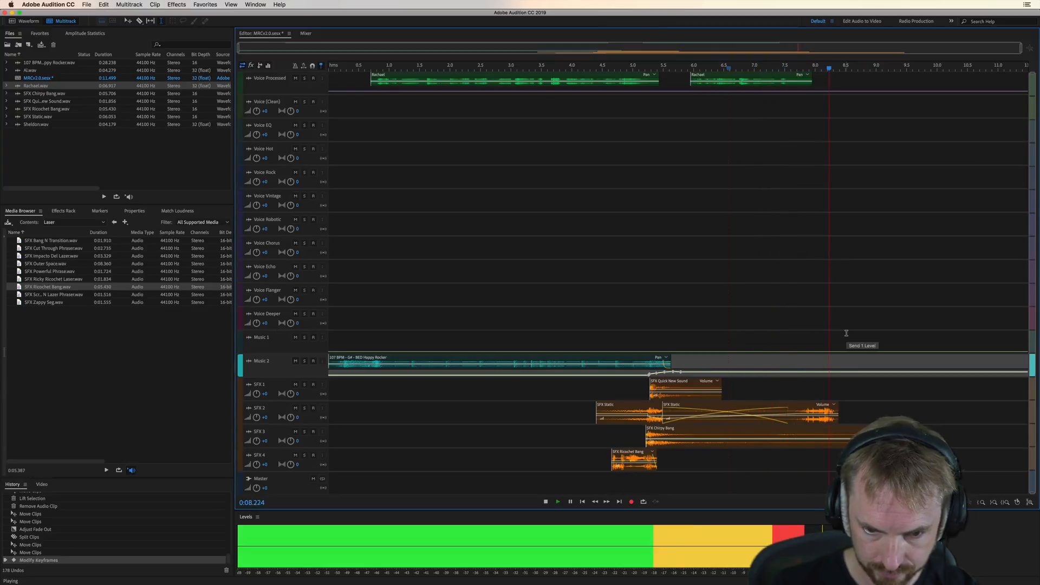